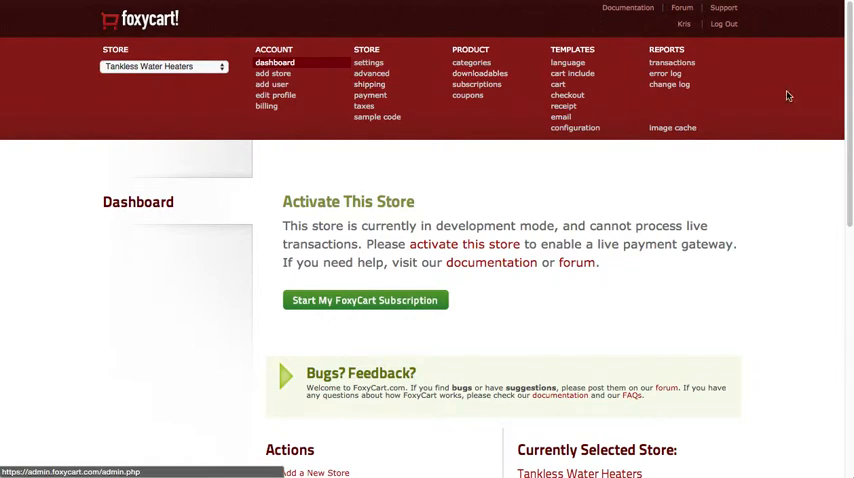
{"action": "mouse_move", "coordinate": [788, 116]}
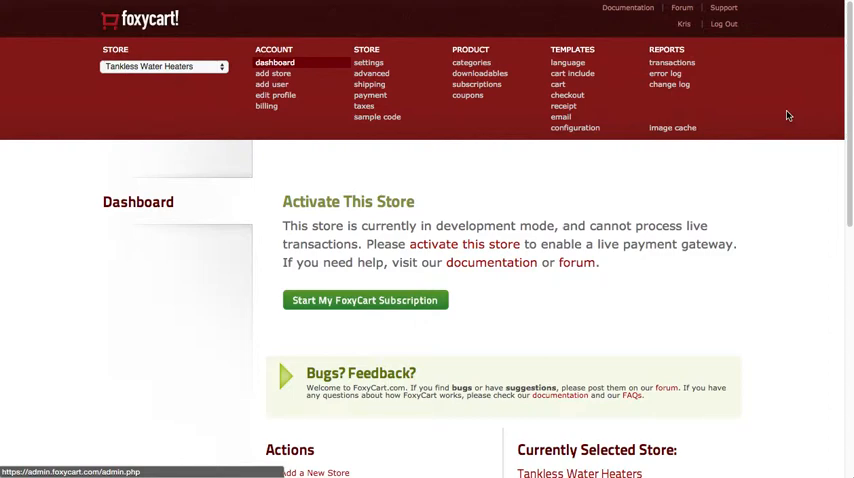
Step: Keep Tankless Water Heaters selected as the current store in the admin header
{"action": "scroll", "scroll_direction": "down", "scroll_amount": 3}
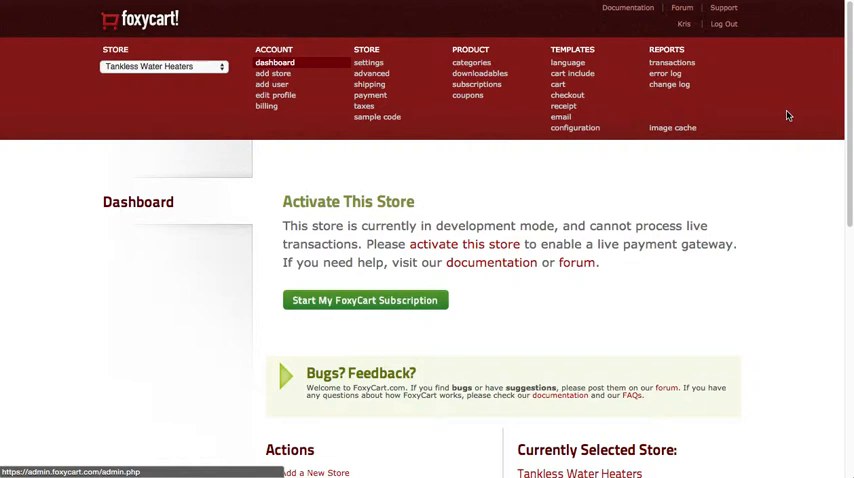
{"action": "mouse_move", "coordinate": [404, 132]}
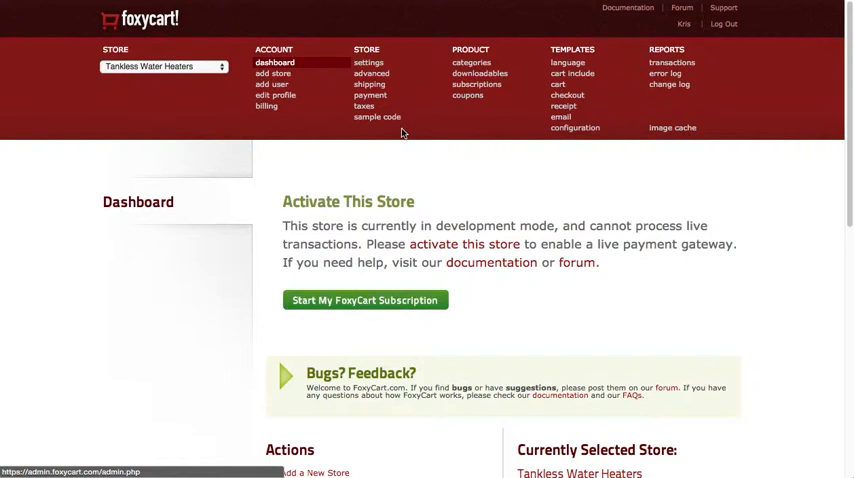
{"action": "mouse_move", "coordinate": [380, 220]}
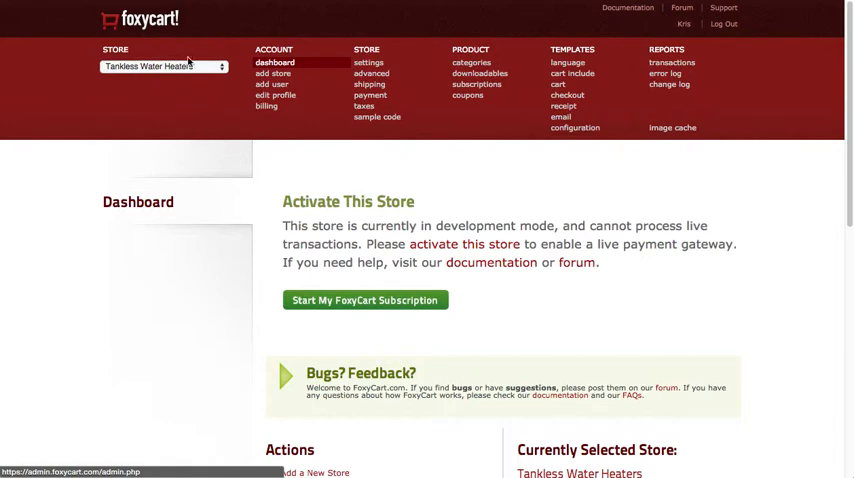
{"action": "left_click", "coordinate": [164, 68]}
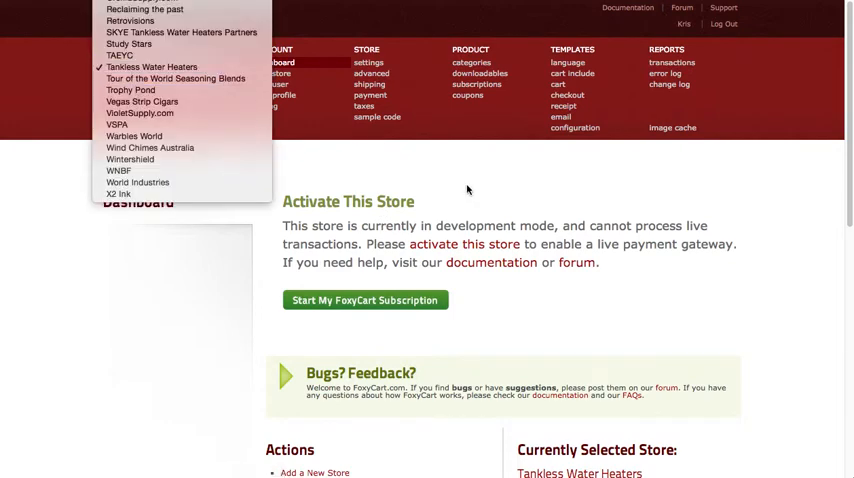
{"action": "left_click", "coordinate": [164, 68]}
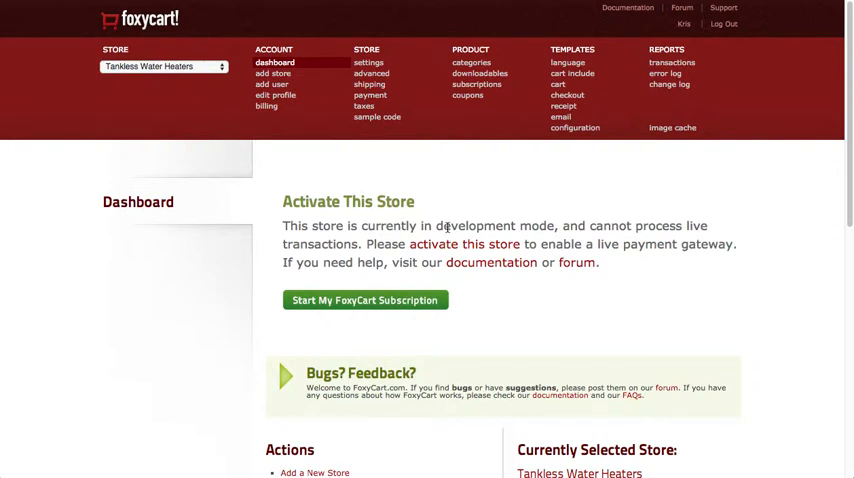
{"action": "mouse_move", "coordinate": [162, 140]}
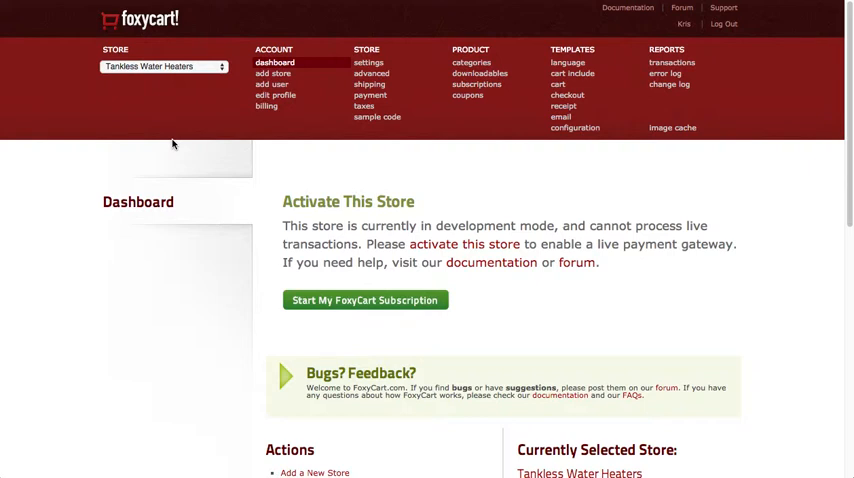
{"action": "mouse_move", "coordinate": [488, 222]}
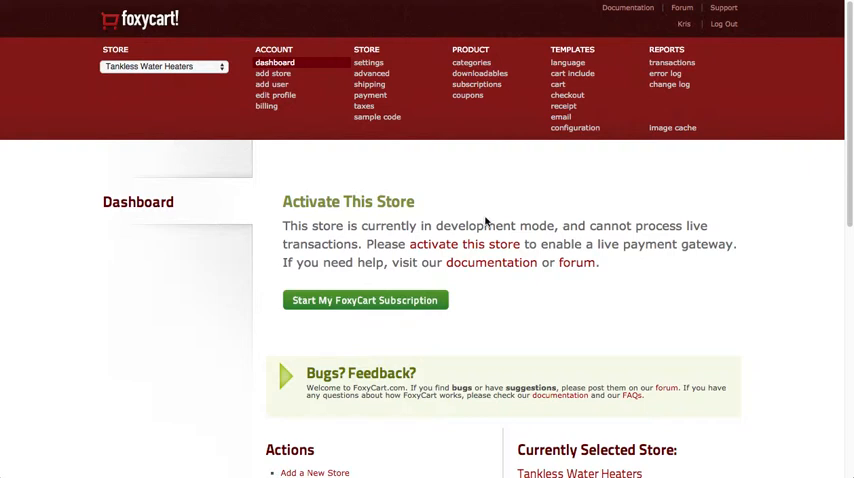
{"action": "mouse_move", "coordinate": [556, 116]}
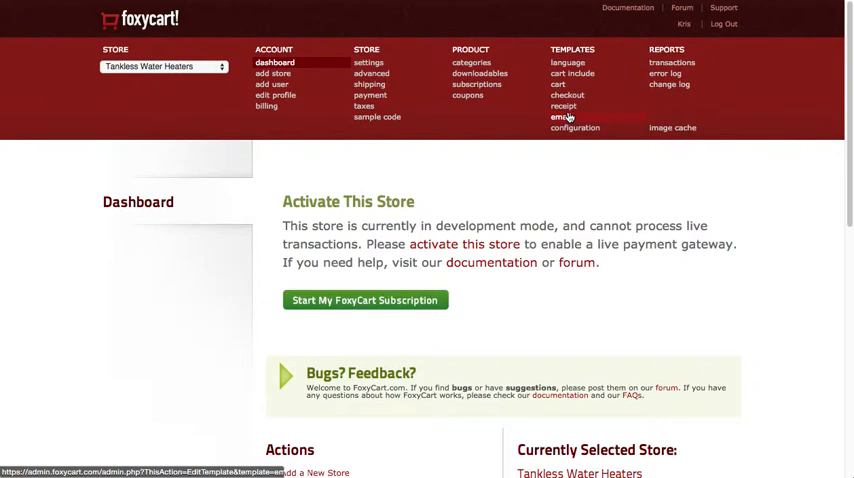
Step: Bring up the store's getting-started sample code and review the snippets
{"action": "left_click", "coordinate": [376, 116]}
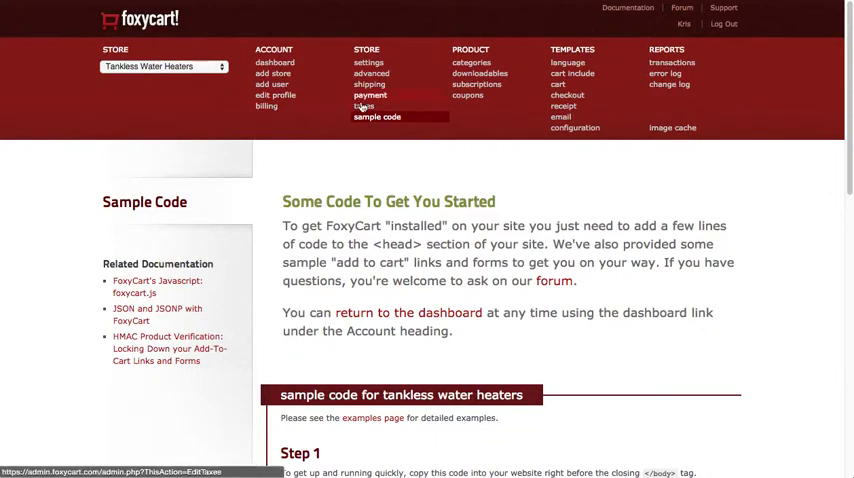
{"action": "scroll", "scroll_direction": "down", "scroll_amount": 3}
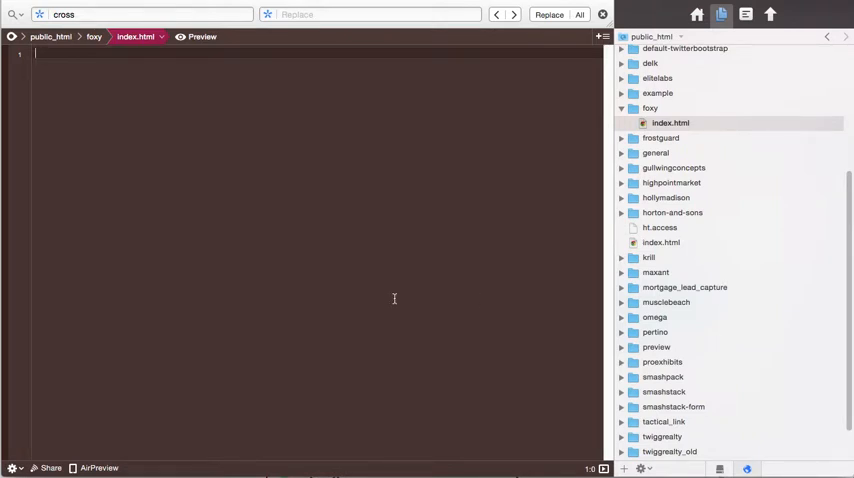
Step: Insert the Basic HTML skeleton via the 'ba' snippet and remove the body placeholder markup
{"action": "type", "text": "ba"}
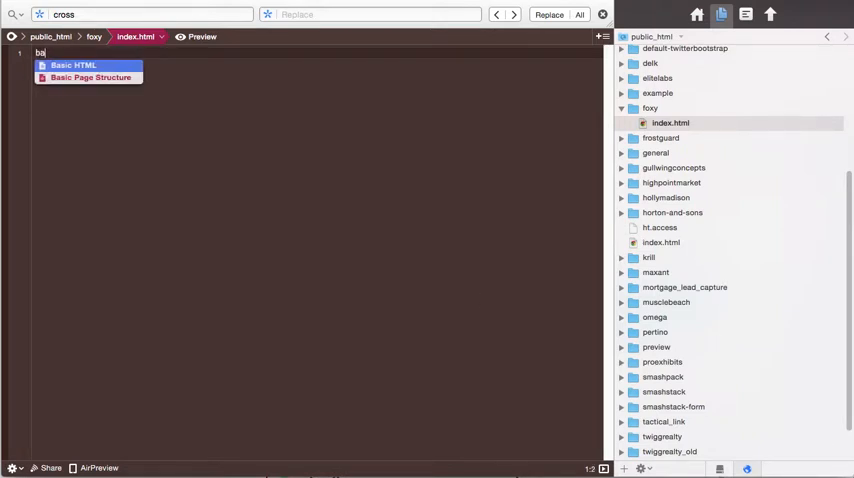
{"action": "left_click", "coordinate": [90, 76]}
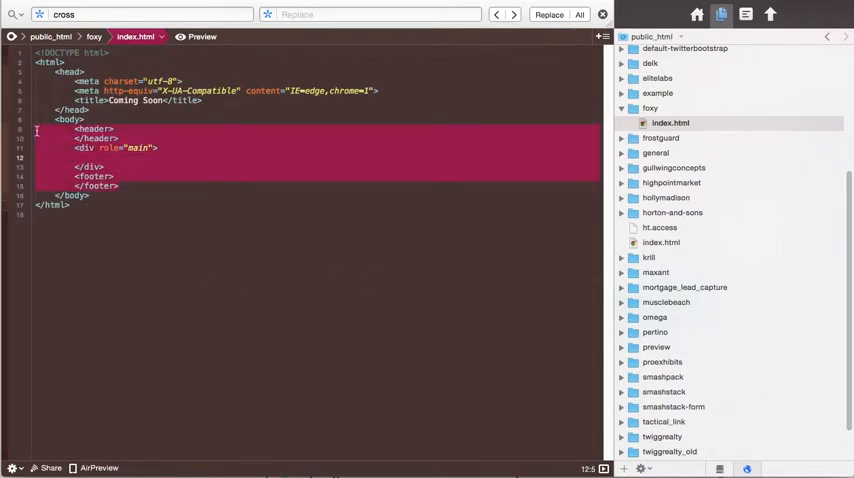
{"action": "key", "text": "Delete"}
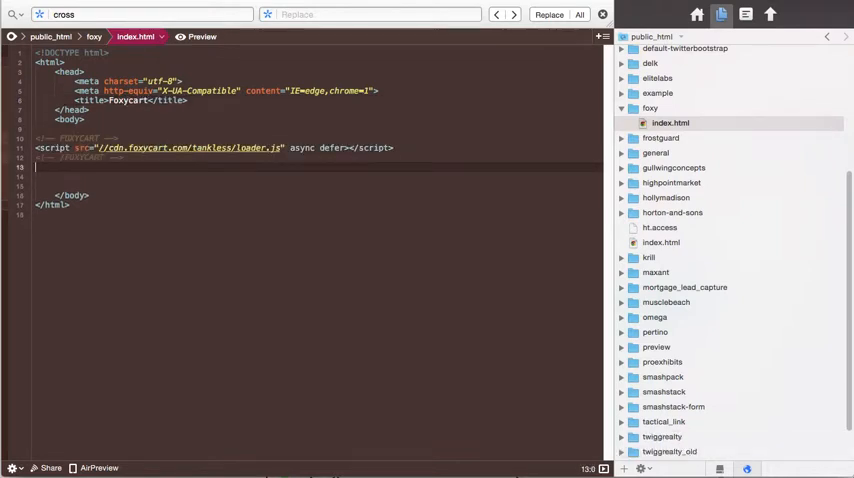
Step: Copy the loader script and Cool Example add-to-cart link from the sample code into the page and try it
{"action": "left_click", "coordinate": [200, 36]}
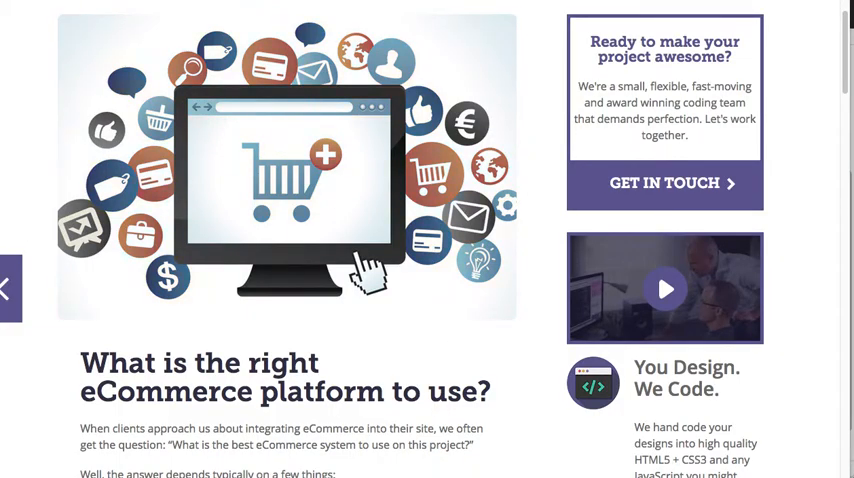
{"action": "mouse_move", "coordinate": [320, 196]}
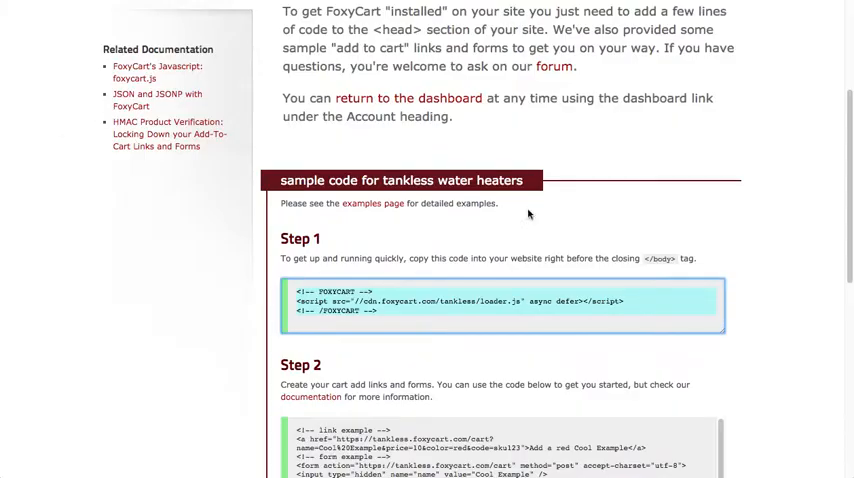
{"action": "scroll", "scroll_direction": "down", "scroll_amount": 3}
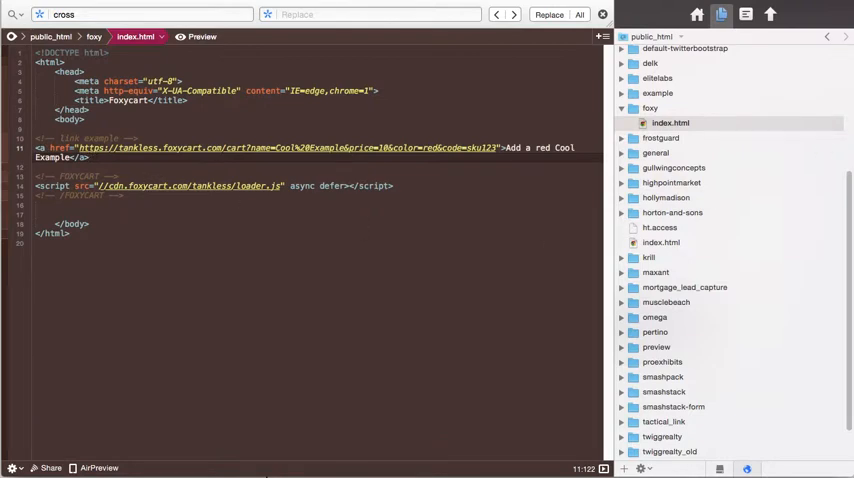
{"action": "left_click", "coordinate": [202, 36]}
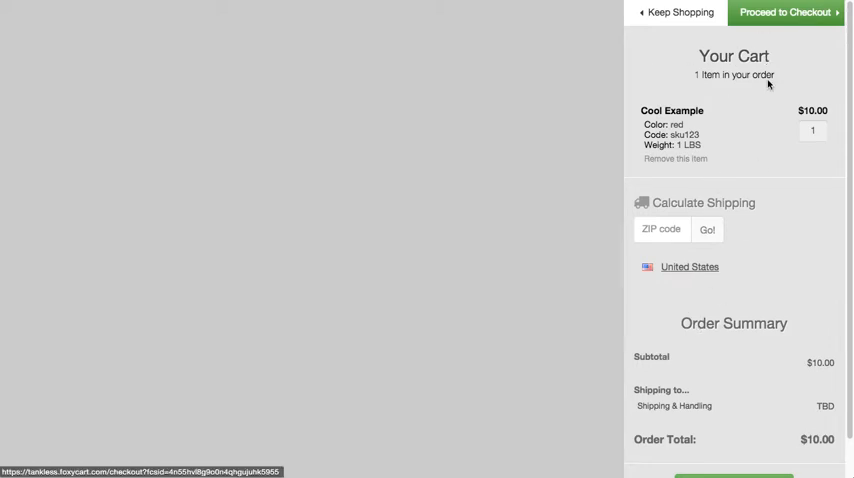
{"action": "mouse_move", "coordinate": [732, 204]}
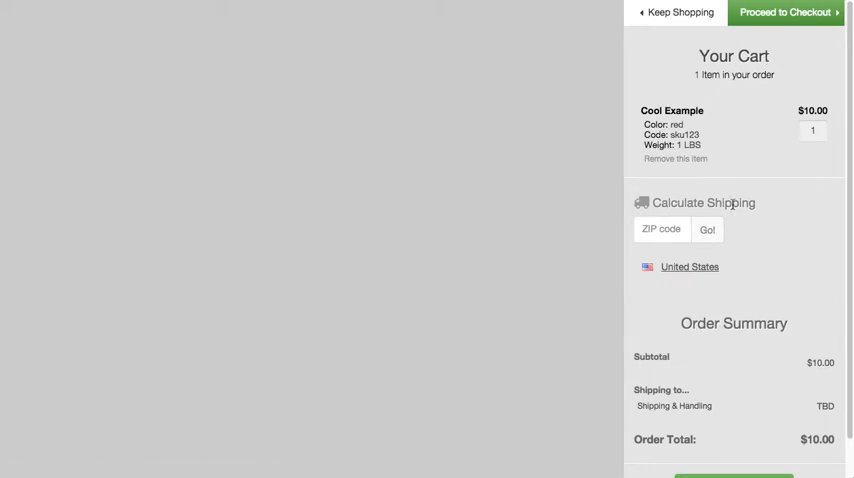
{"action": "mouse_move", "coordinate": [744, 118]}
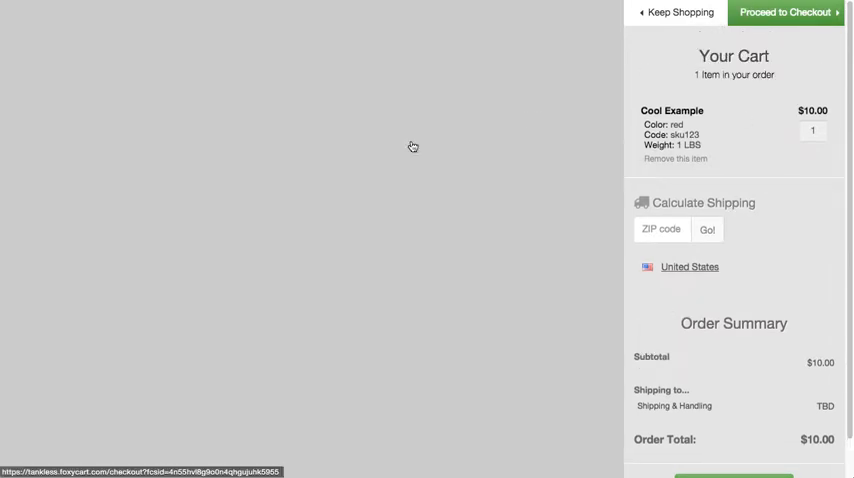
{"action": "mouse_move", "coordinate": [378, 198]}
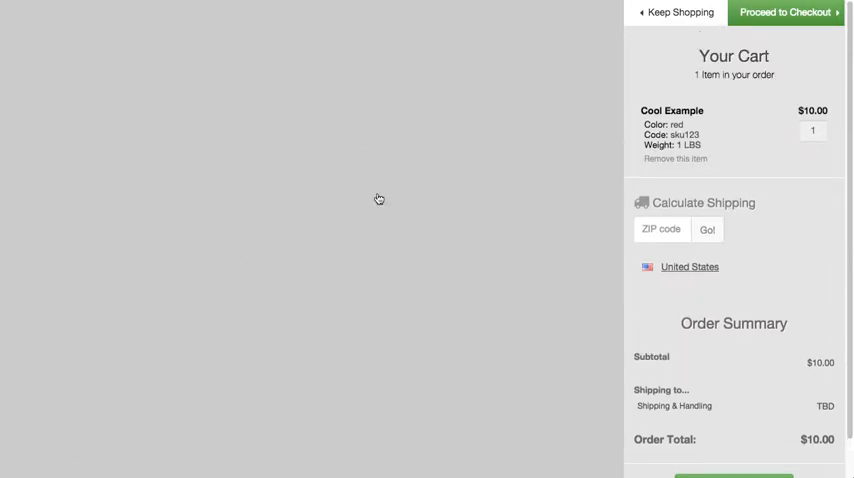
{"action": "mouse_move", "coordinate": [444, 110]}
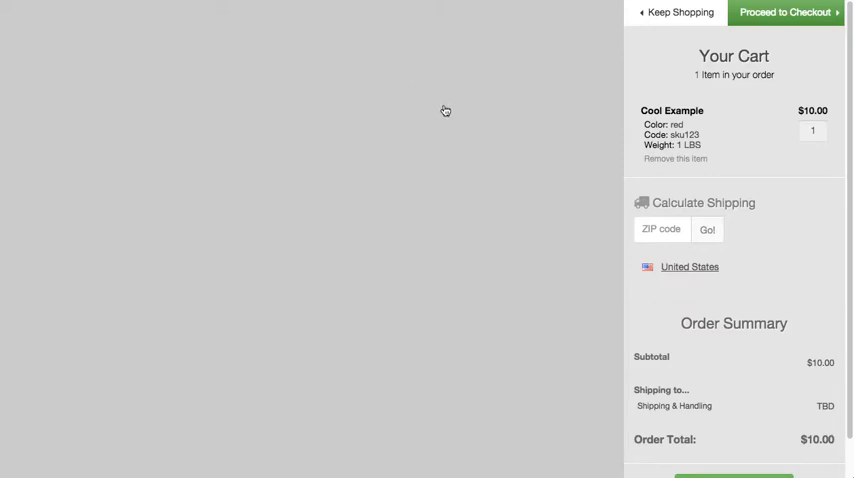
{"action": "mouse_move", "coordinate": [368, 246]}
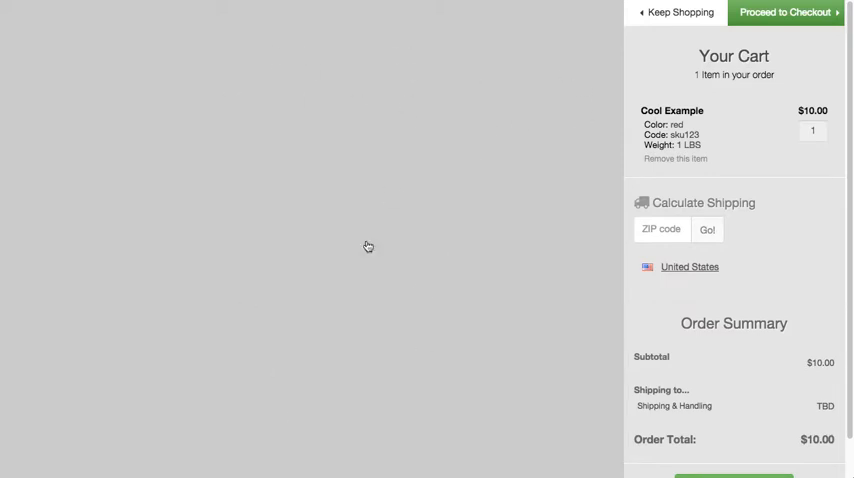
Step: Proceed to checkout, dismiss the test-gateway alert, and review the Payment Method section
{"action": "left_click", "coordinate": [786, 12]}
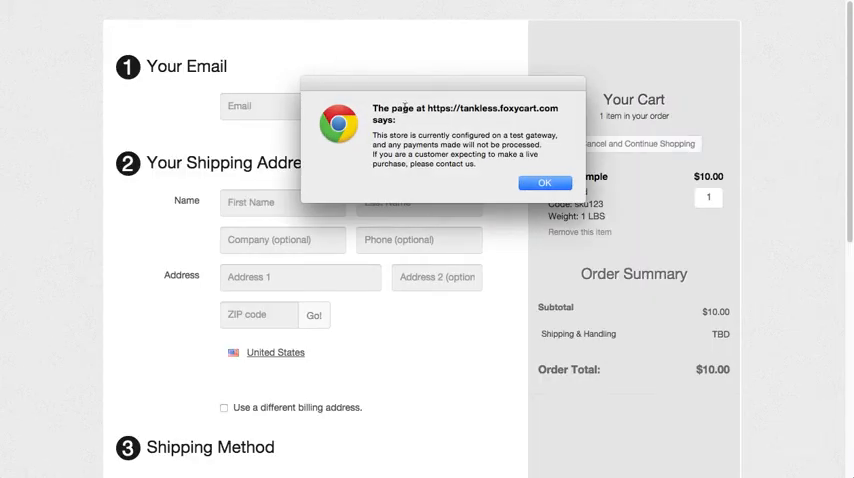
{"action": "left_click", "coordinate": [544, 184]}
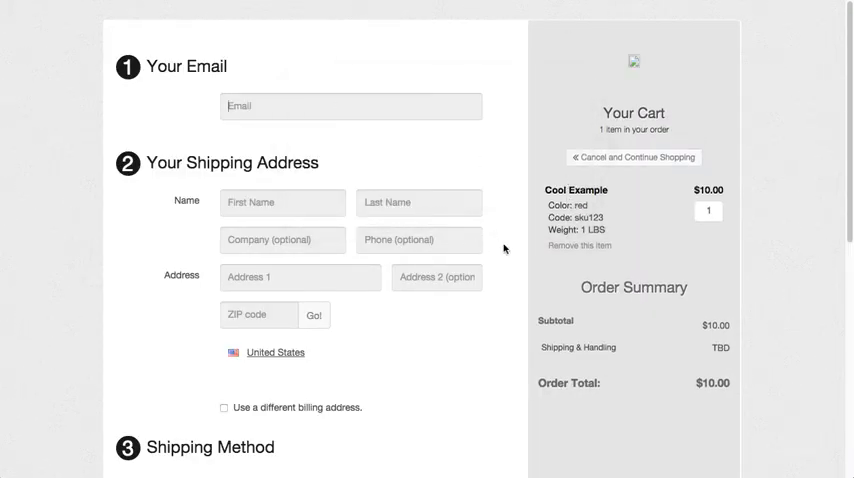
{"action": "scroll", "scroll_direction": "down", "scroll_amount": 3}
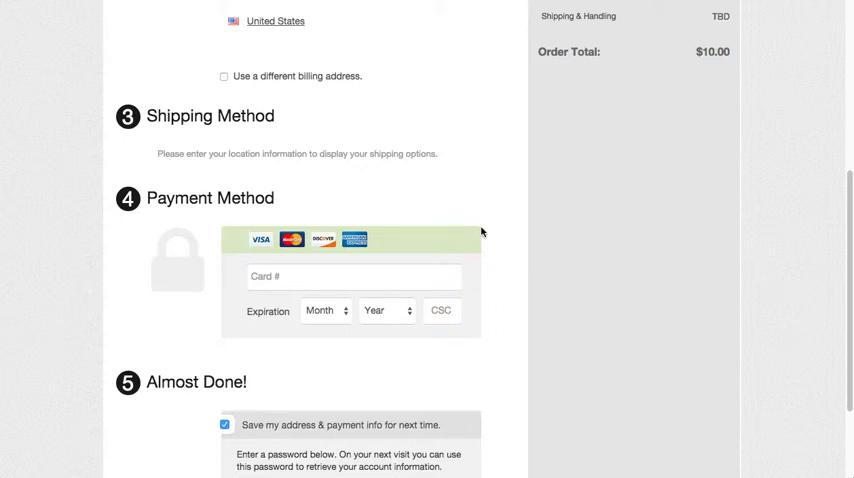
{"action": "scroll", "scroll_direction": "up", "scroll_amount": 3}
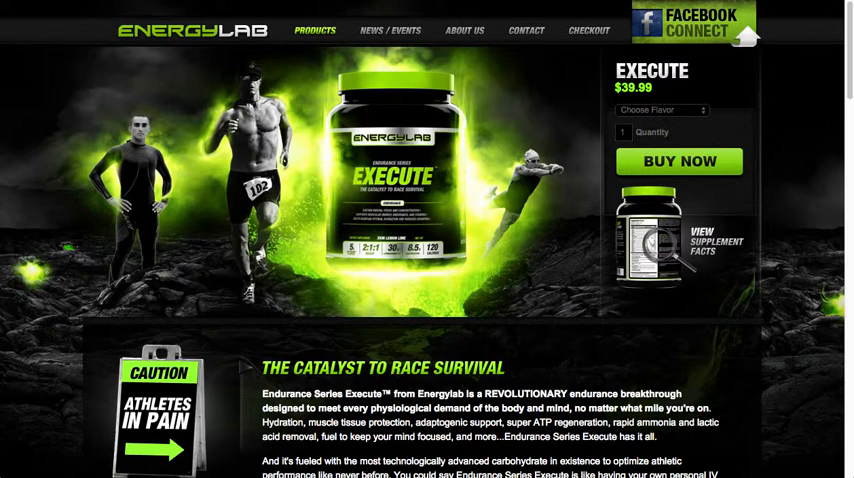
{"action": "mouse_move", "coordinate": [548, 104]}
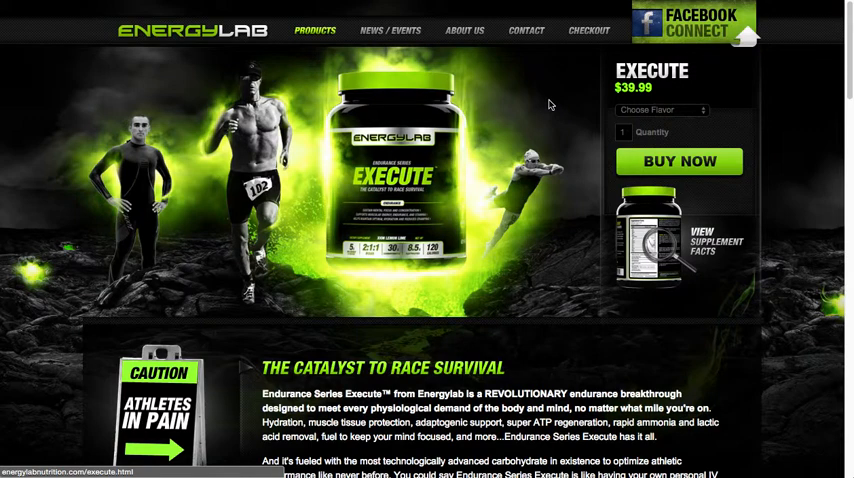
{"action": "mouse_move", "coordinate": [512, 104]}
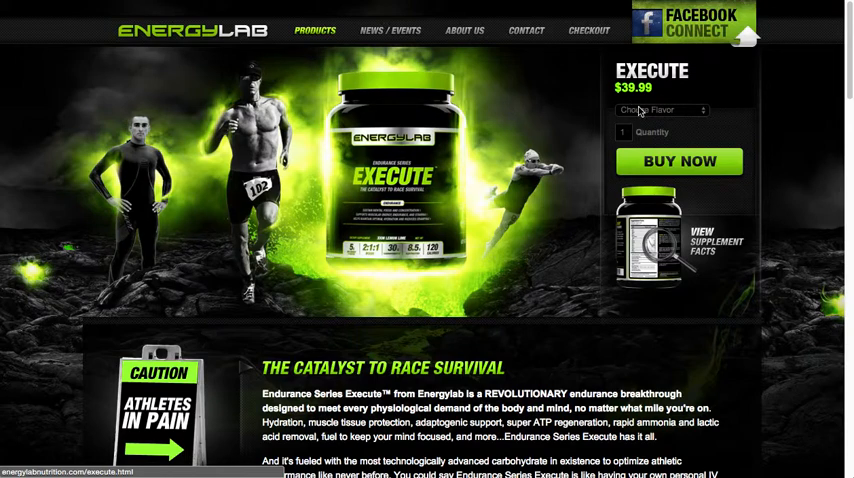
{"action": "mouse_move", "coordinate": [420, 114]}
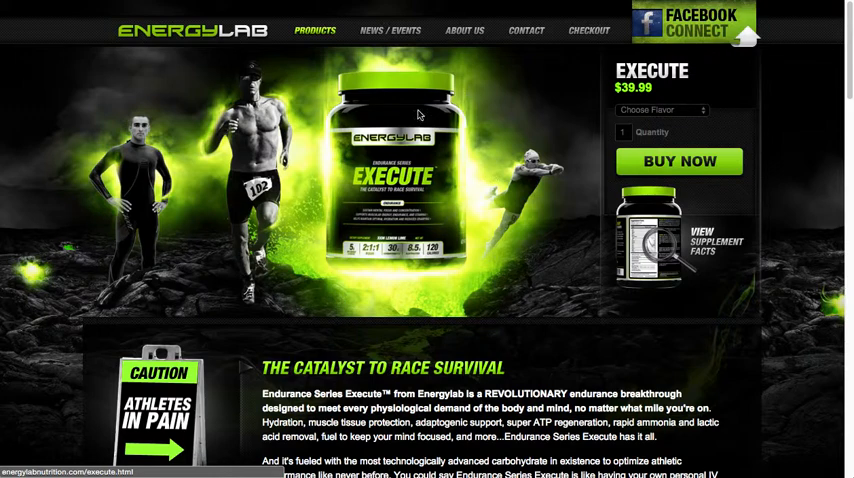
Step: Add the Execute product at $39.99 to the EnergyLab cart
{"action": "left_click", "coordinate": [660, 110]}
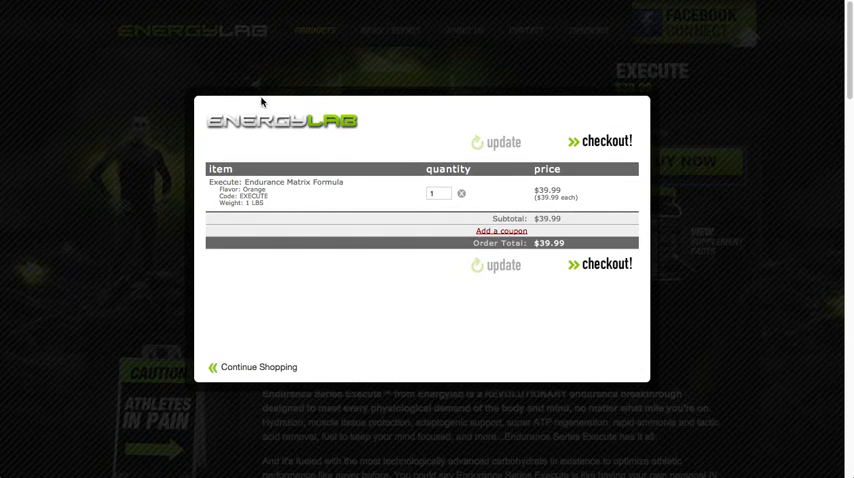
{"action": "mouse_move", "coordinate": [308, 104]}
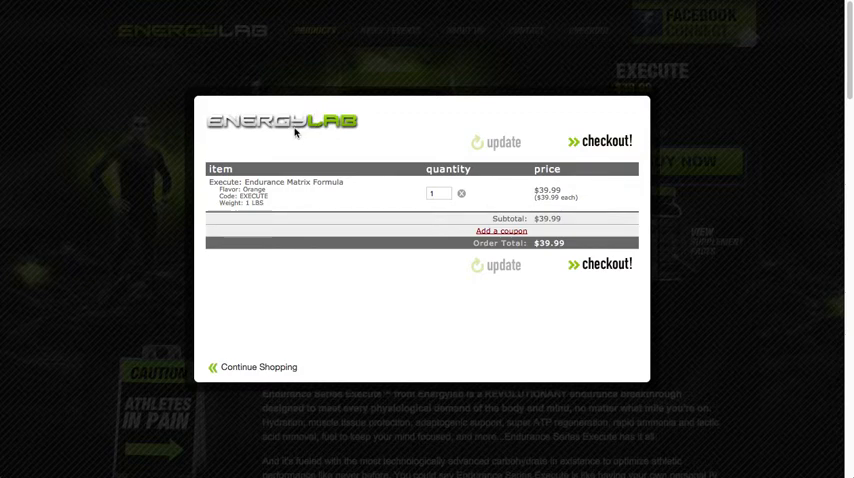
{"action": "mouse_move", "coordinate": [224, 124]}
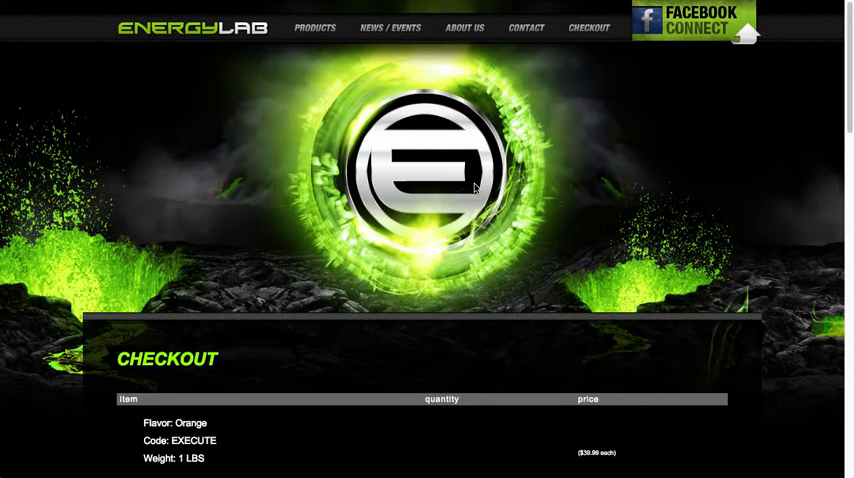
Step: Review the custom checkout form's billing, shipping and payment sections, then return to the FoxyCart admin
{"action": "scroll", "scroll_direction": "down", "scroll_amount": 3}
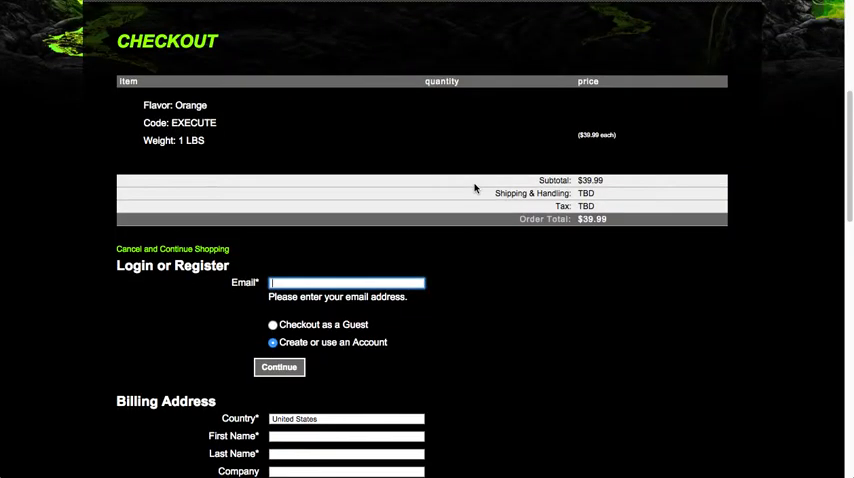
{"action": "scroll", "scroll_direction": "down", "scroll_amount": 3}
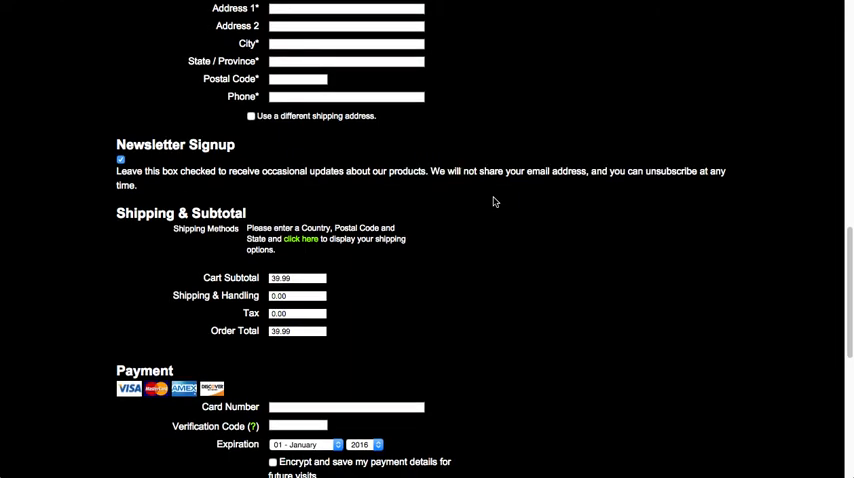
{"action": "scroll", "scroll_direction": "down", "scroll_amount": 3}
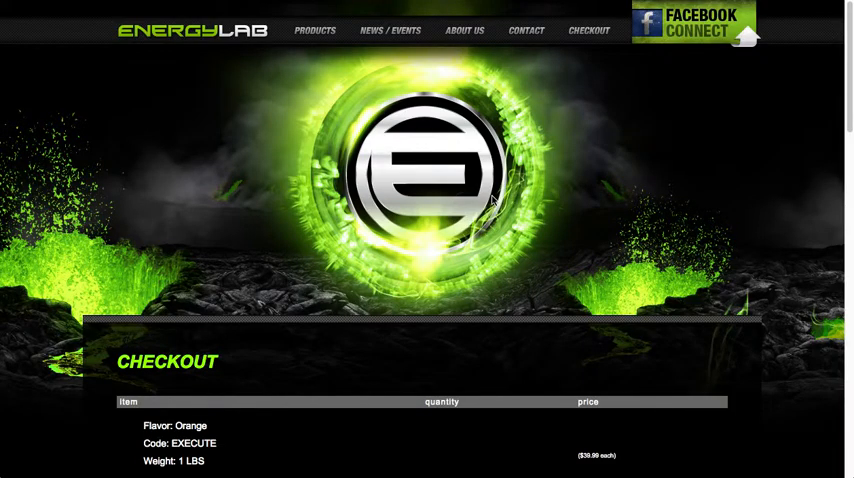
{"action": "scroll", "scroll_direction": "down", "scroll_amount": 3}
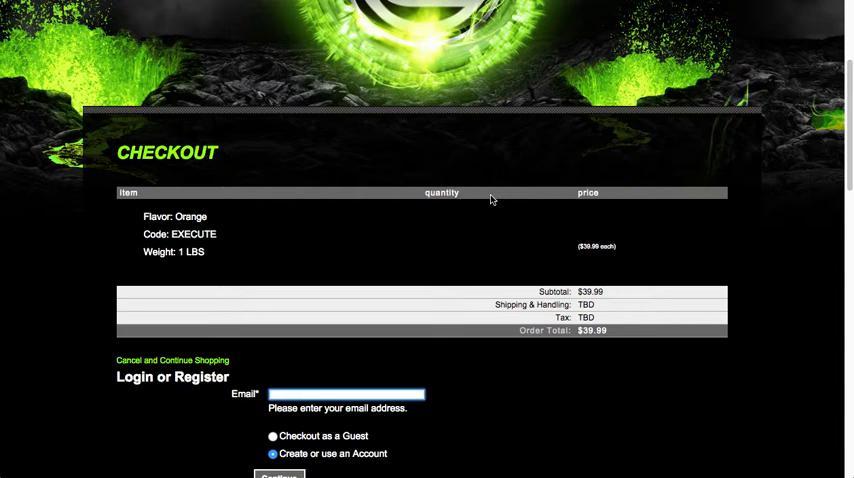
{"action": "scroll", "scroll_direction": "up", "scroll_amount": 3}
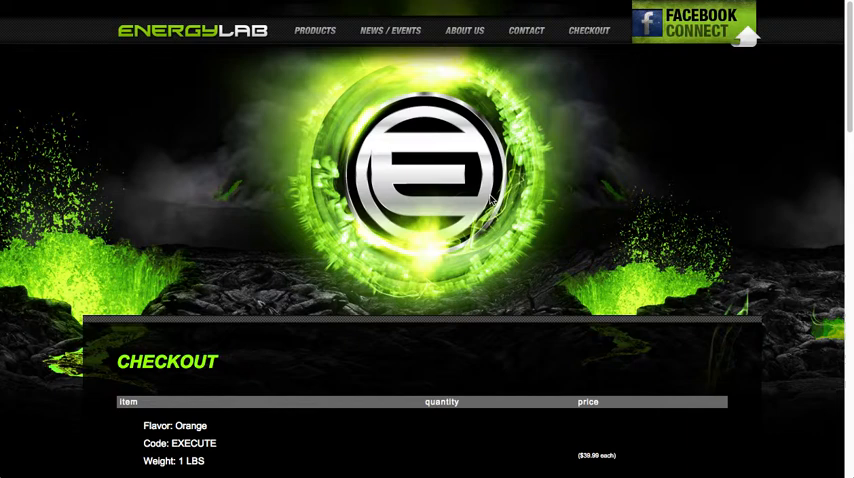
{"action": "mouse_move", "coordinate": [436, 170]}
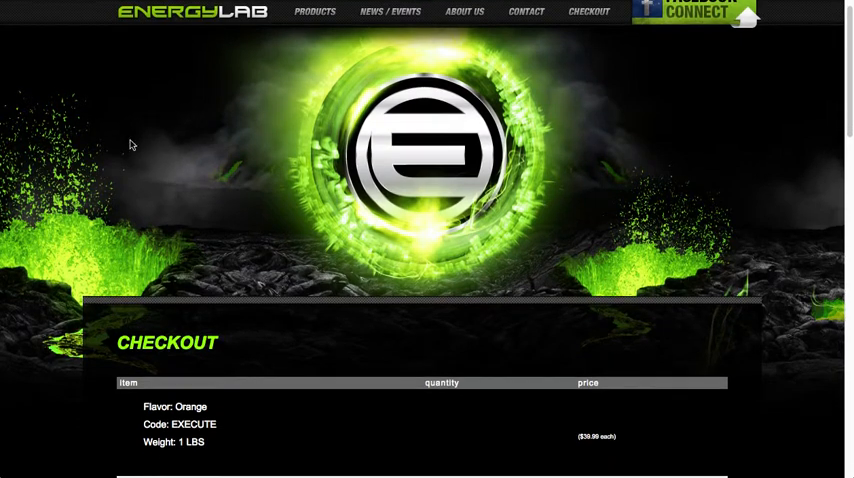
{"action": "scroll", "scroll_direction": "down", "scroll_amount": 3}
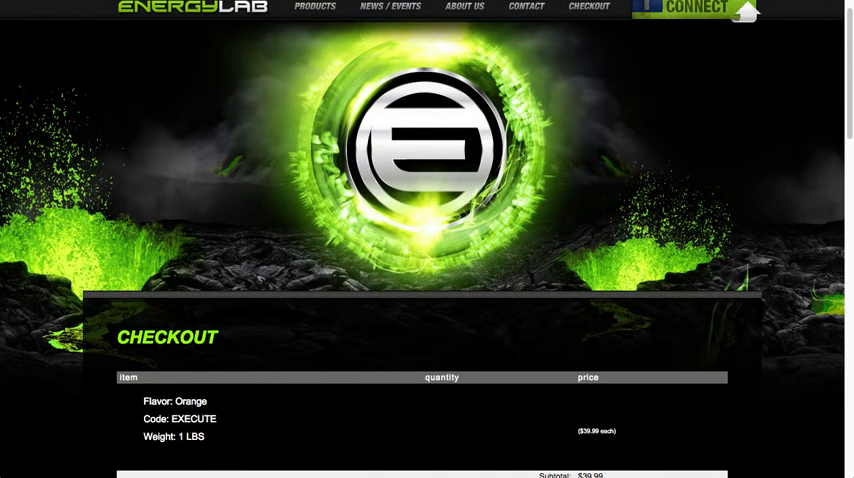
{"action": "left_click", "coordinate": [316, 6]}
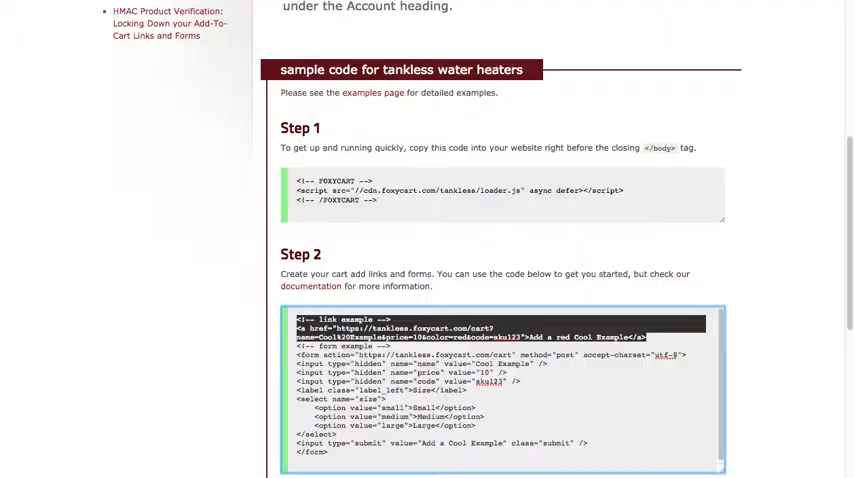
Step: Scroll back to the introductory getting-started text on the sample code page
{"action": "scroll", "scroll_direction": "up", "scroll_amount": 3}
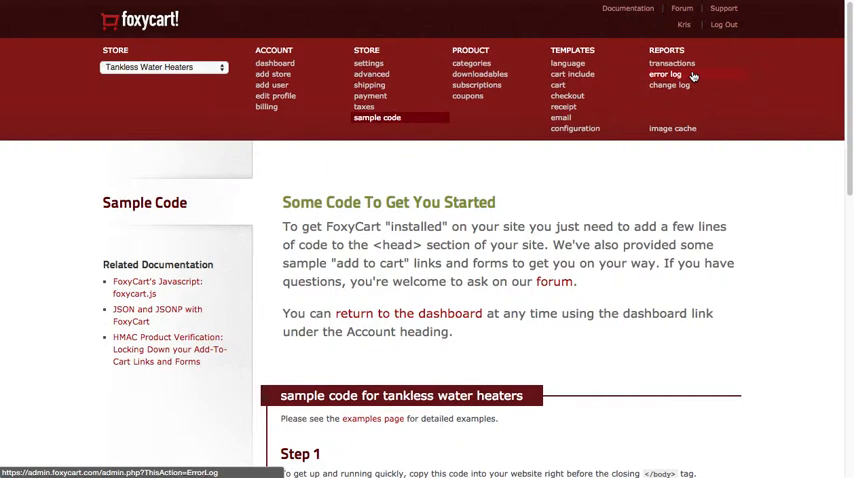
Step: Show the Transactions report with its 4 total transactions and review the search filter panel
{"action": "left_click", "coordinate": [672, 64]}
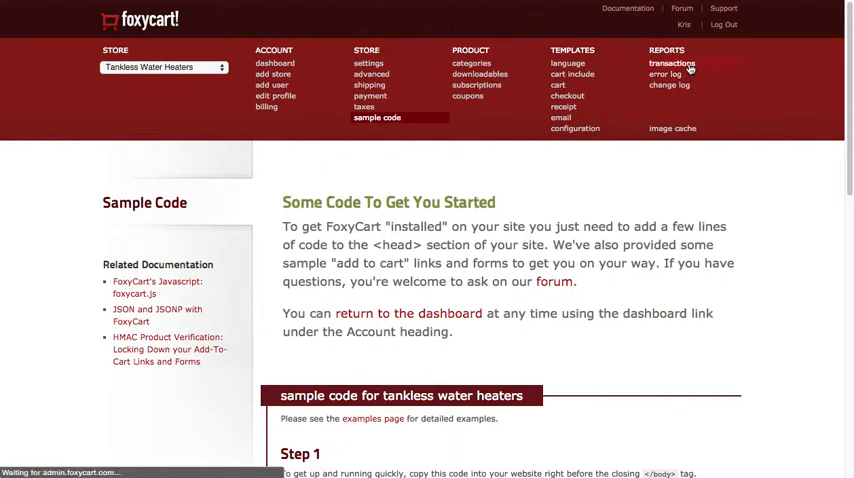
{"action": "left_click", "coordinate": [672, 64]}
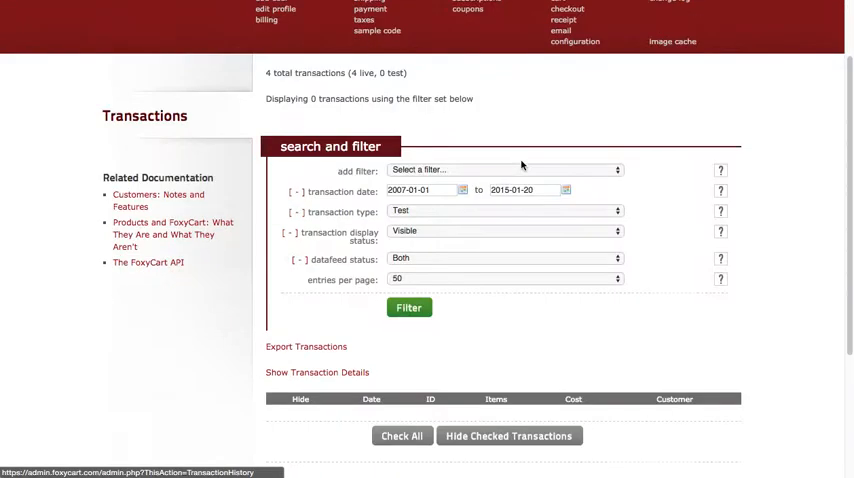
{"action": "scroll", "scroll_direction": "down", "scroll_amount": 3}
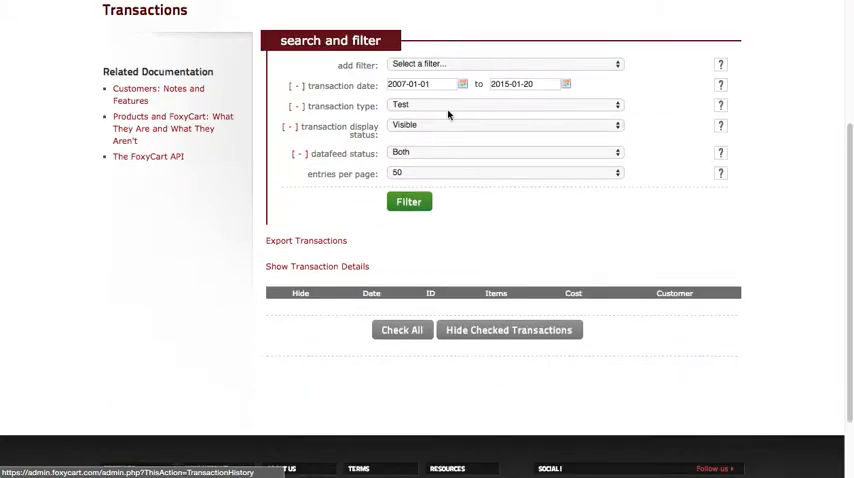
{"action": "scroll", "scroll_direction": "up", "scroll_amount": 3}
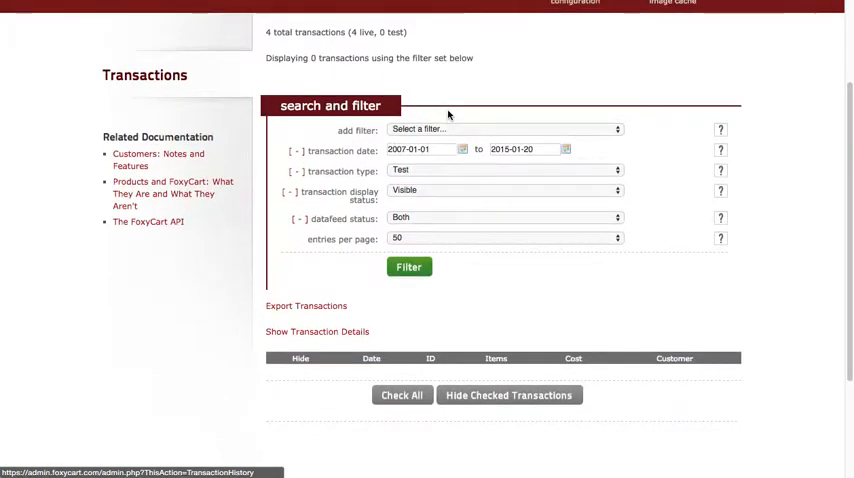
{"action": "mouse_move", "coordinate": [460, 196]}
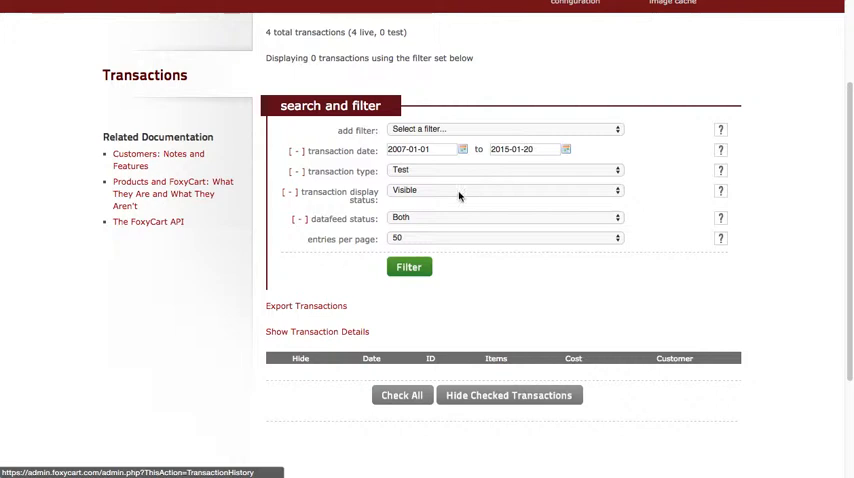
{"action": "scroll", "scroll_direction": "down", "scroll_amount": 3}
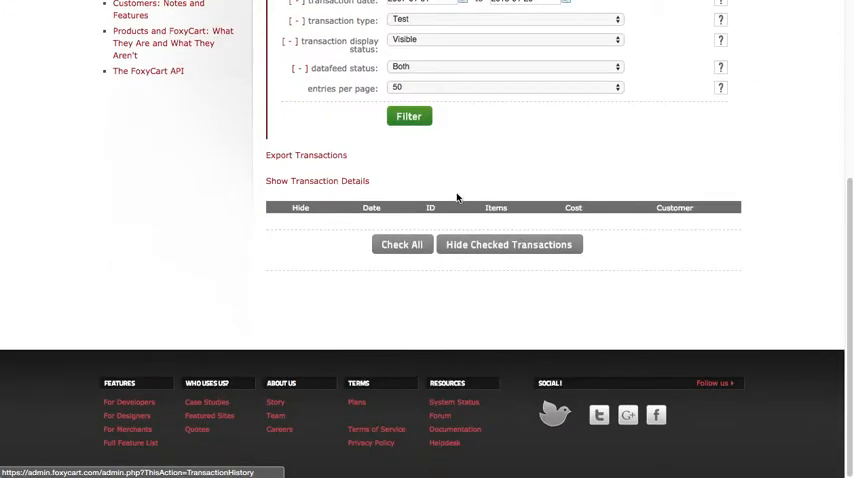
{"action": "mouse_move", "coordinate": [390, 164]}
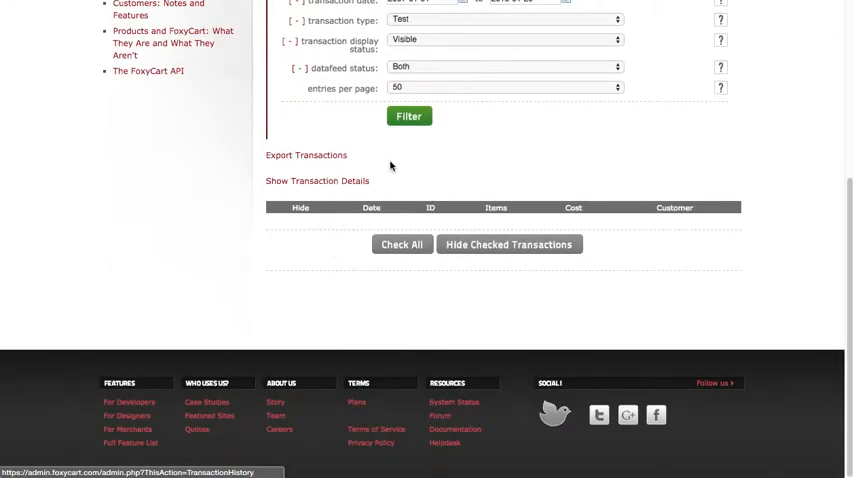
{"action": "scroll", "scroll_direction": "up", "scroll_amount": 3}
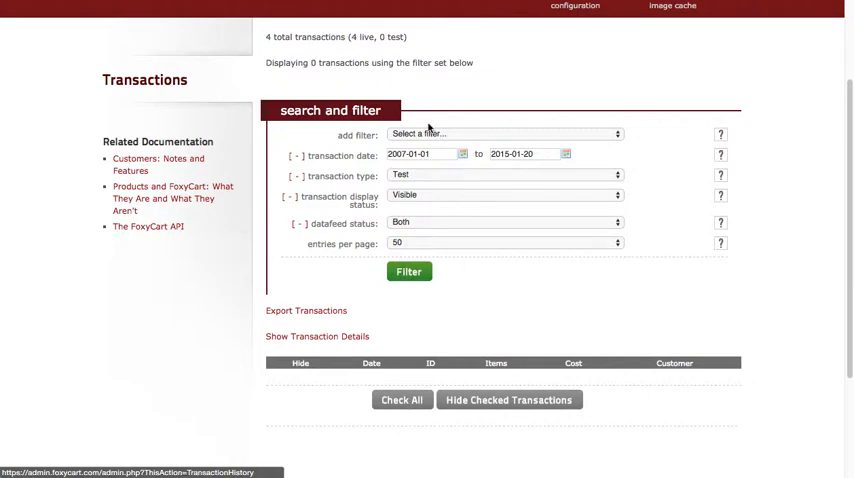
{"action": "mouse_move", "coordinate": [536, 288]}
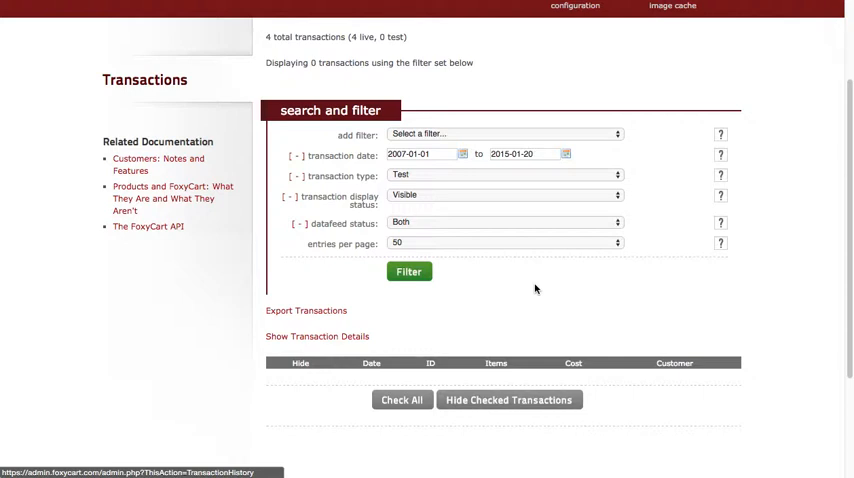
{"action": "mouse_move", "coordinate": [488, 104]}
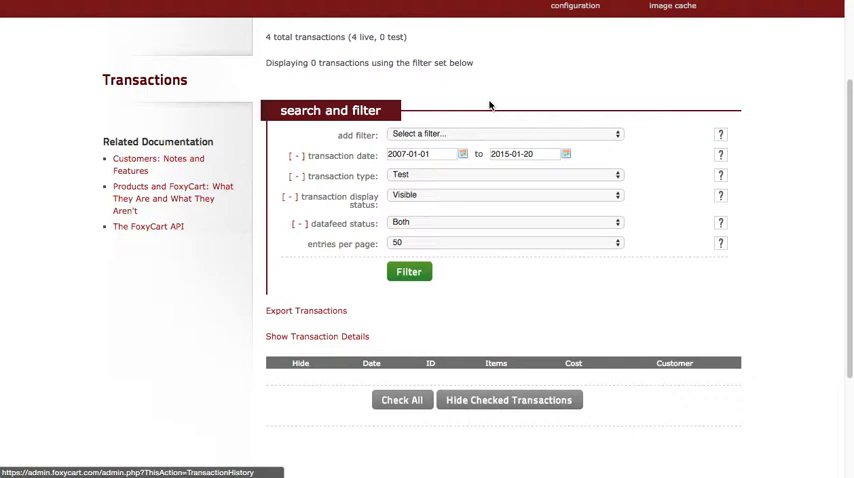
{"action": "mouse_move", "coordinate": [616, 72]}
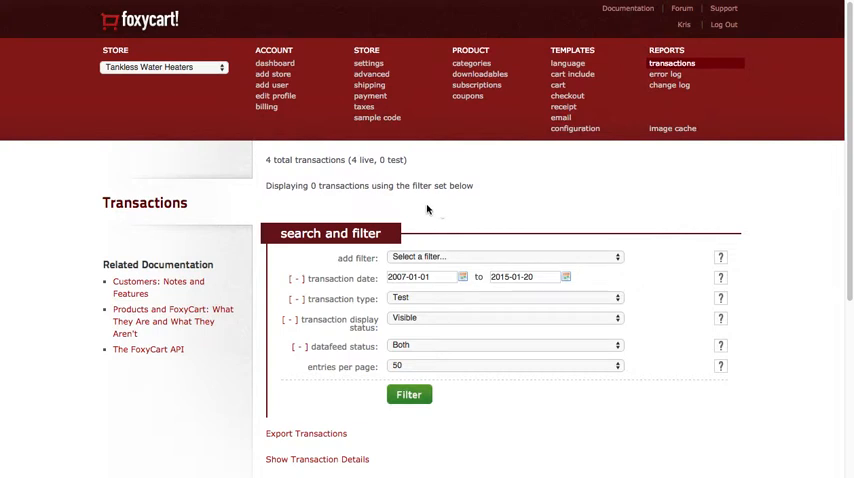
{"action": "mouse_move", "coordinate": [418, 204]}
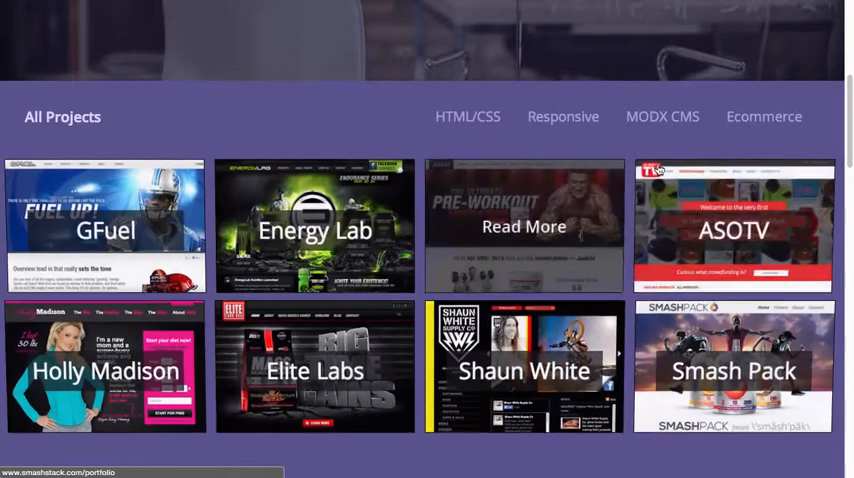
Step: Filter the portfolio to Ecommerce projects such as X-Arcade, eDiets and Delta Labs
{"action": "left_click", "coordinate": [764, 116]}
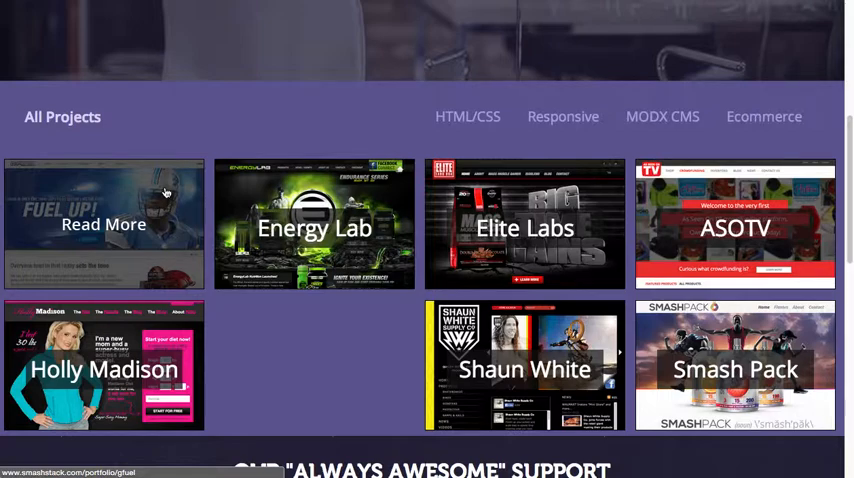
{"action": "scroll", "scroll_direction": "up", "scroll_amount": 3}
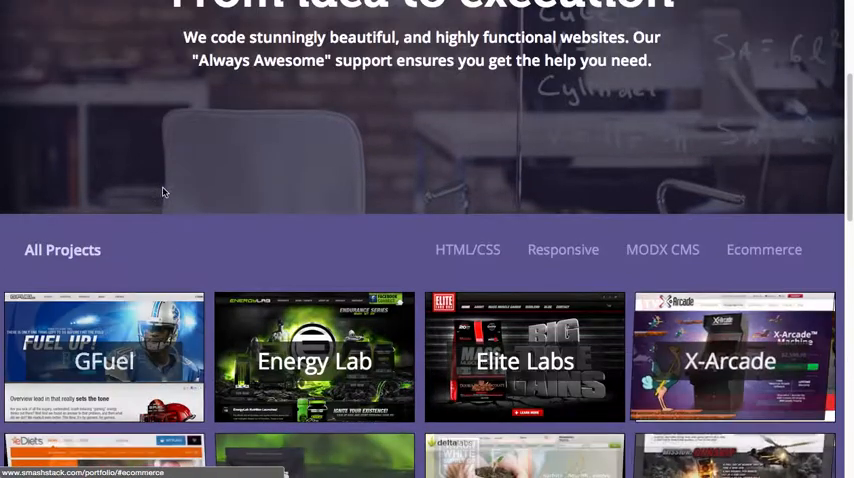
{"action": "scroll", "scroll_direction": "down", "scroll_amount": 3}
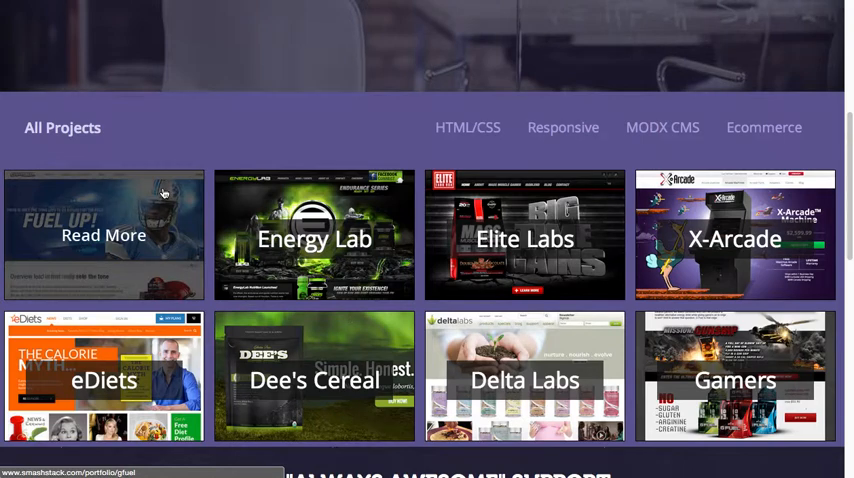